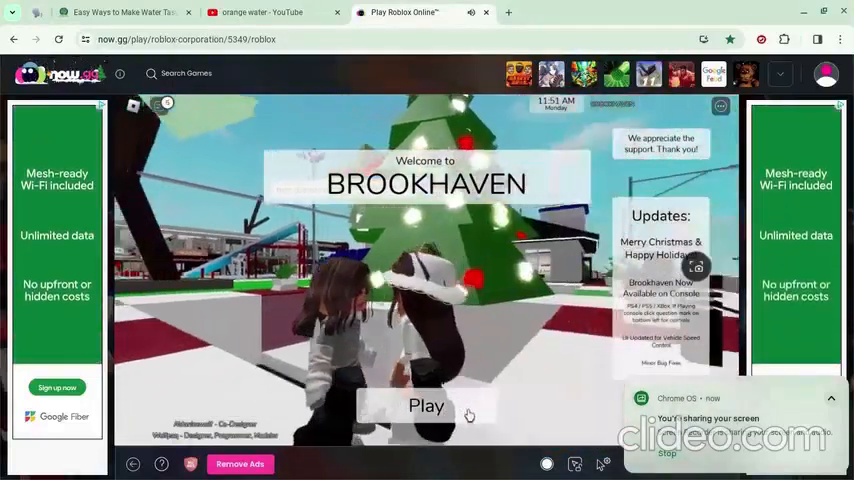
Step: Dismiss the Brookhaven welcome screen with Play and walk the avatar into town
{"action": "left_click", "coordinate": [425, 405]}
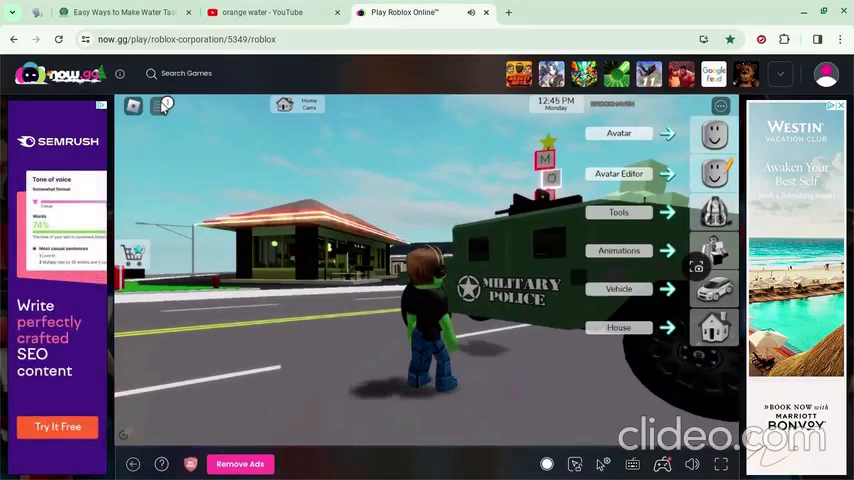
Step: Walk to vacant plot #31 and cancel the Insufficient Robux prompt for the land
{"action": "left_click", "coordinate": [270, 12]}
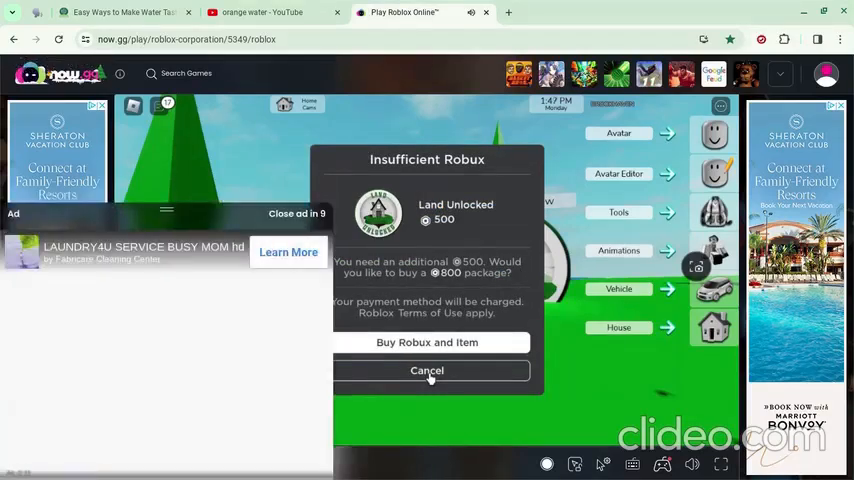
{"action": "left_click", "coordinate": [427, 370]}
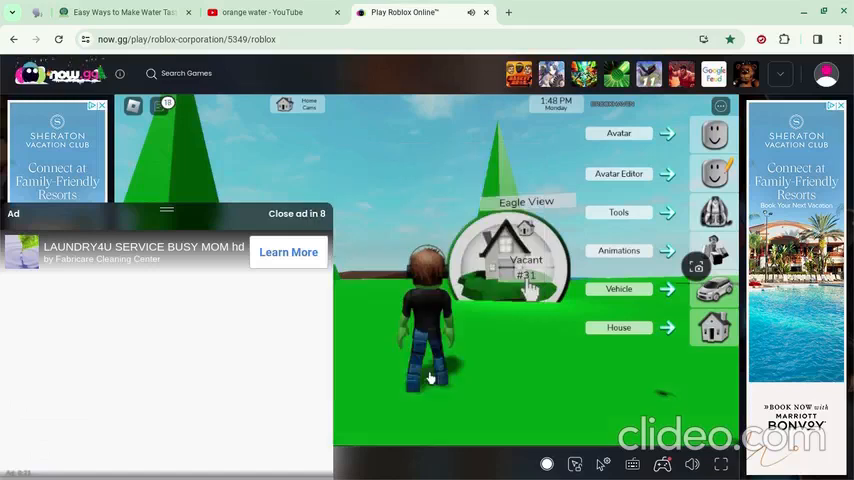